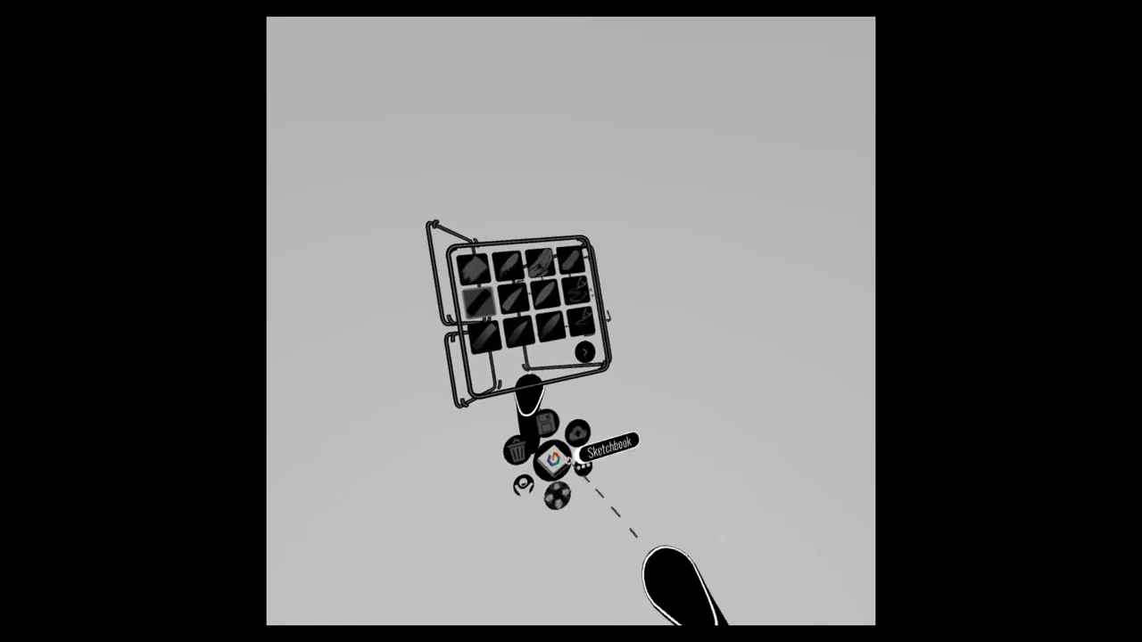
Show the Your Sketches gallery from the wand palette's Sketchbook button.
{"action": "left_click", "coordinate": [557, 461]}
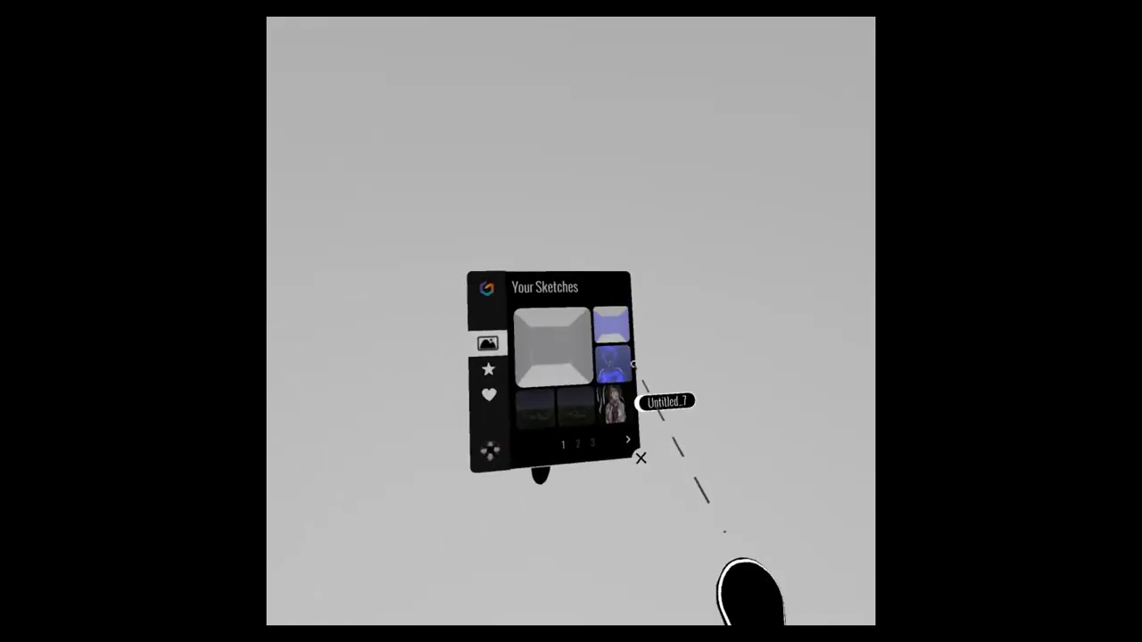